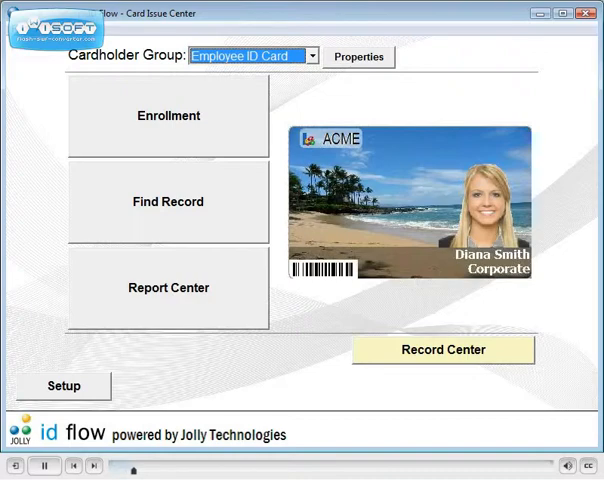
Dismiss the workstation profile dialog and start the Setup Wizard for a new group.
click(62, 384)
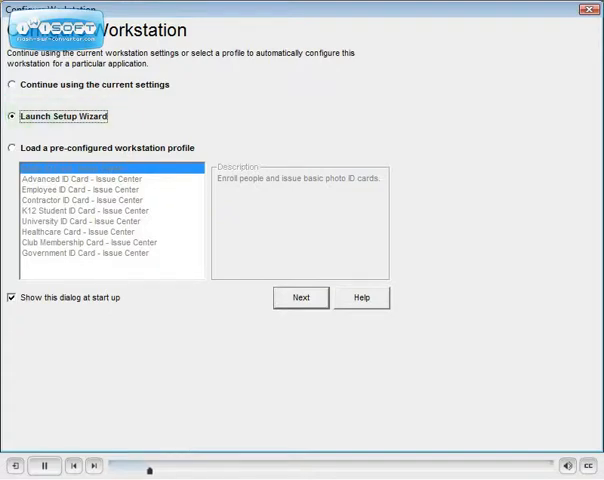
click(300, 296)
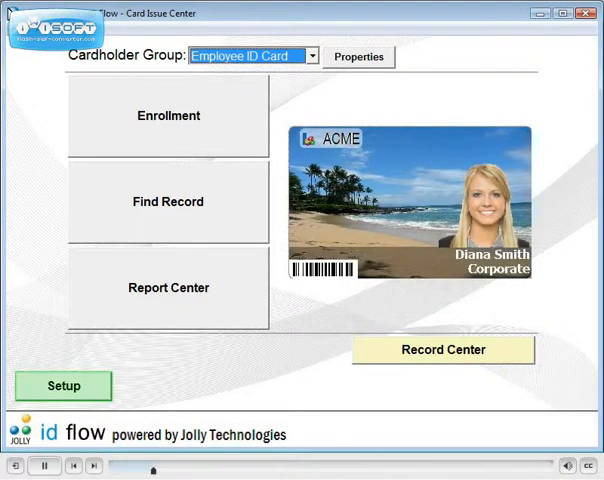
mouse_move(96, 364)
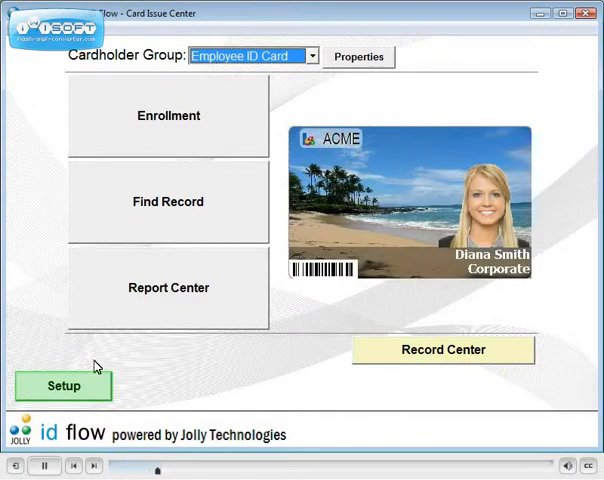
click(62, 386)
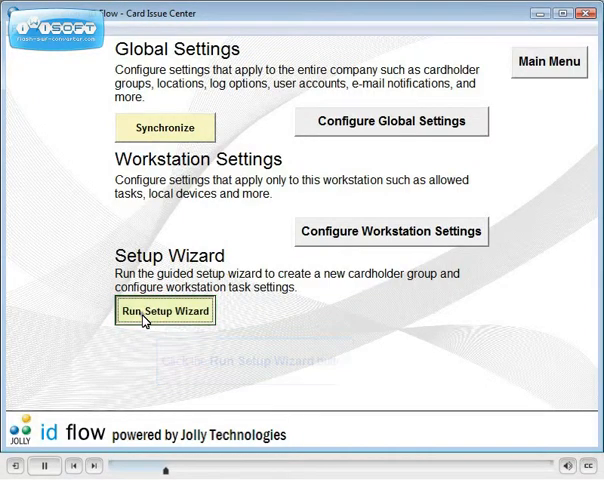
click(166, 312)
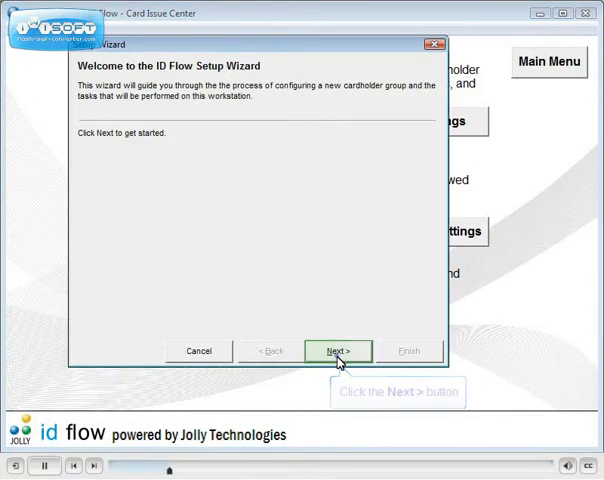
click(338, 352)
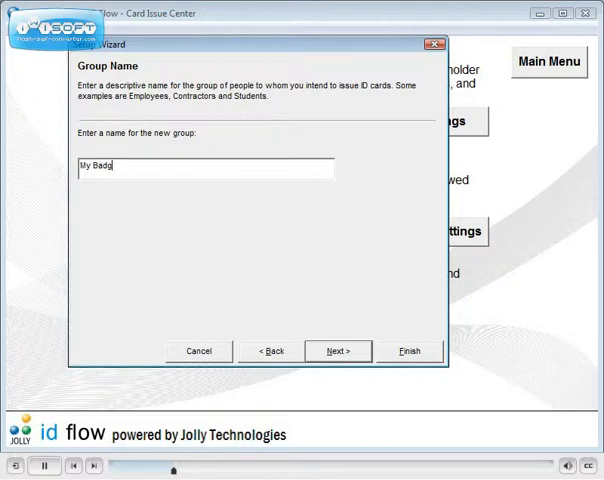
Name the group My Badge and import the My Badge design file.
click(338, 352)
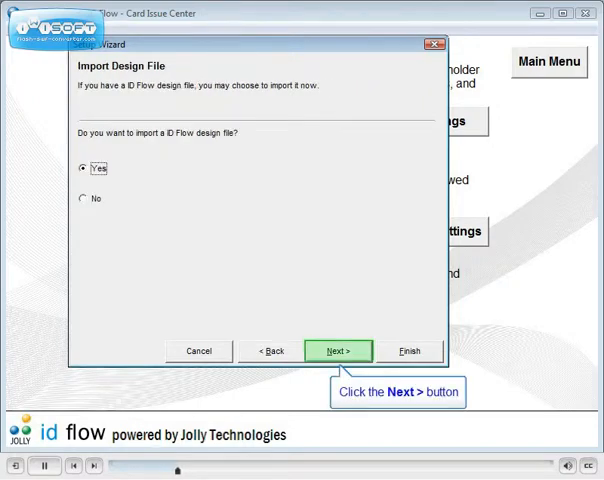
click(338, 352)
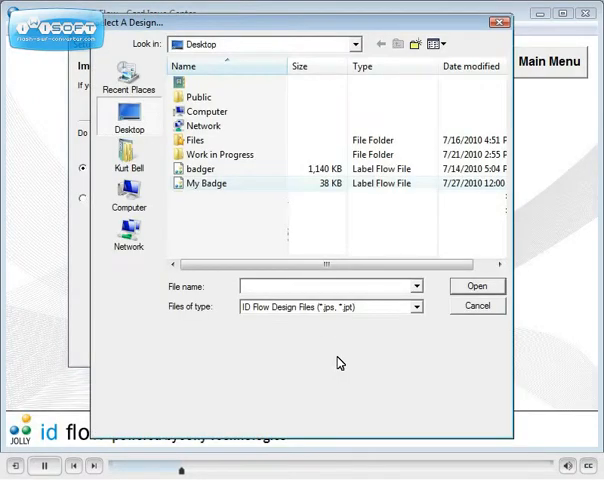
click(204, 184)
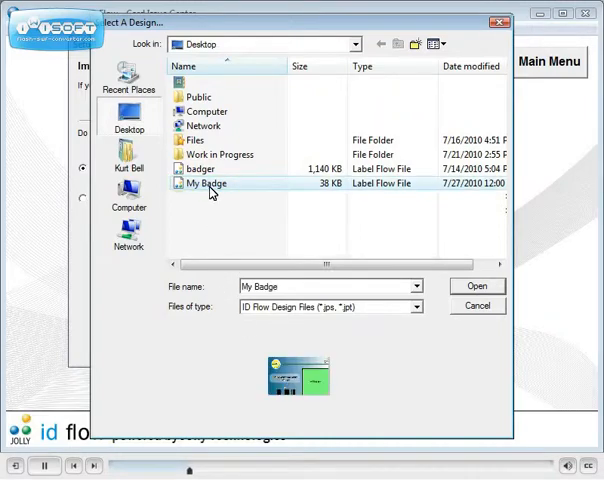
click(478, 286)
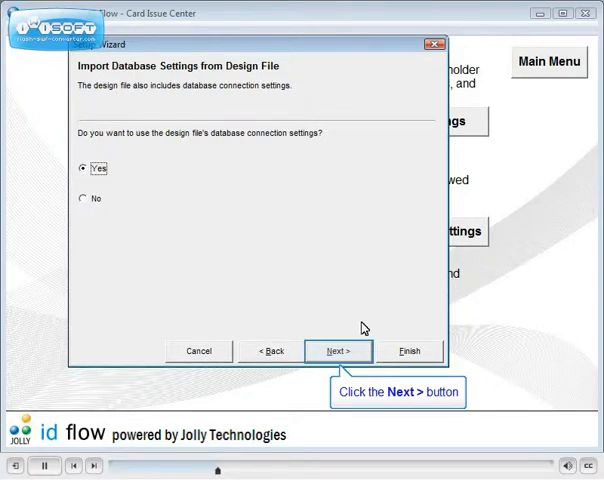
Import the design's database settings, accept the card preview and keep Yes for advanced settings.
click(338, 352)
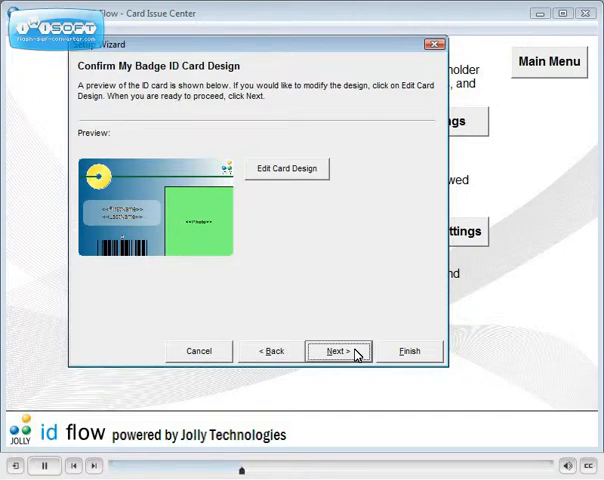
mouse_move(356, 356)
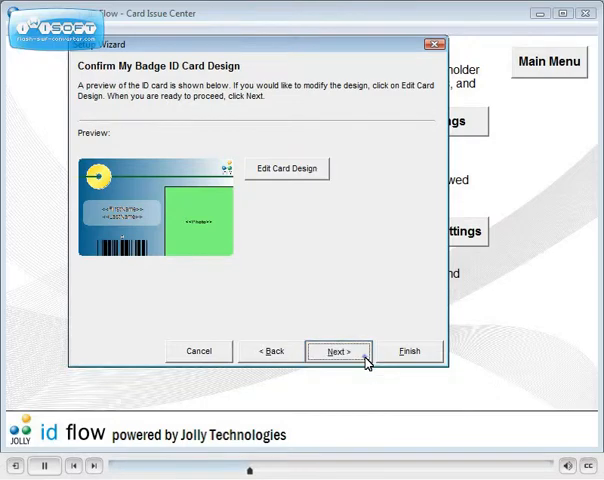
click(336, 352)
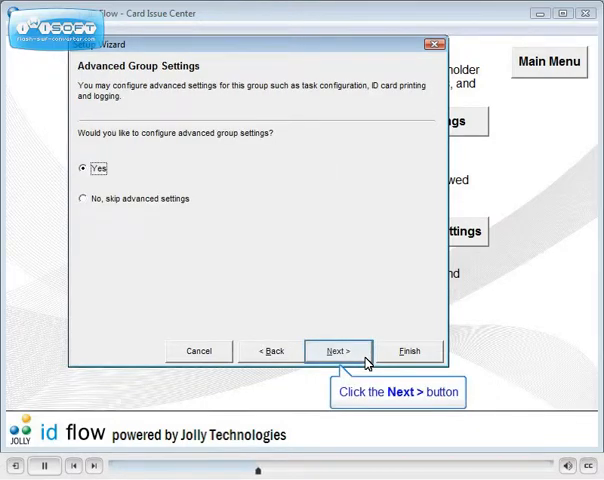
click(338, 350)
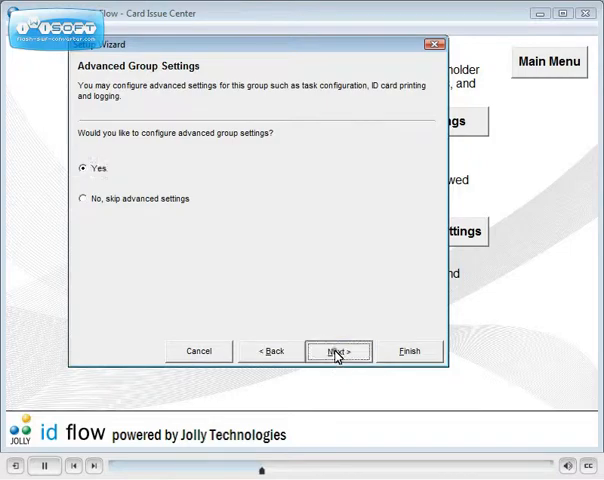
Generate the group picture and add Take photo as an enrollment step.
click(336, 352)
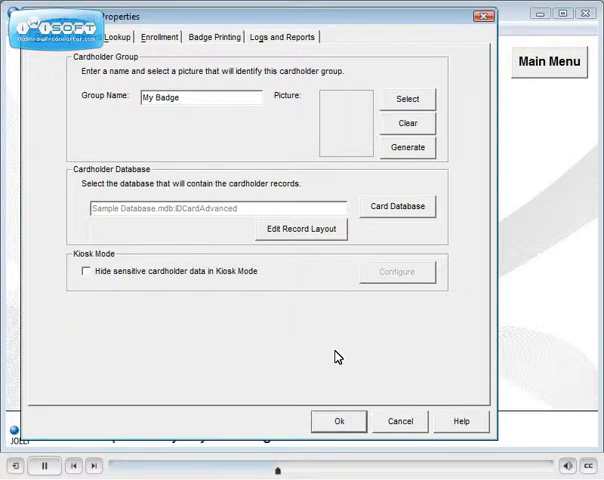
mouse_move(408, 148)
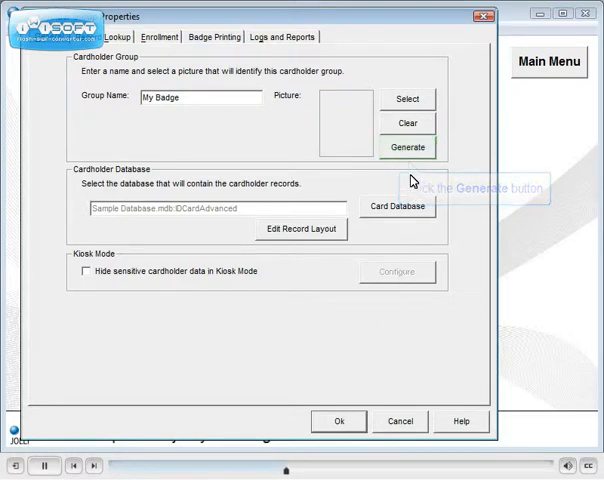
click(408, 148)
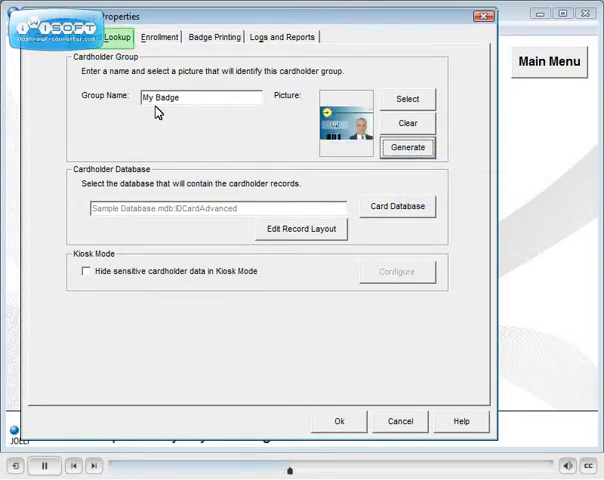
click(116, 36)
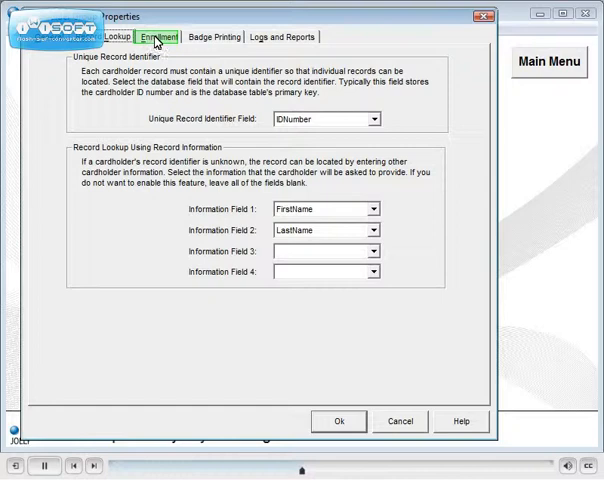
click(164, 36)
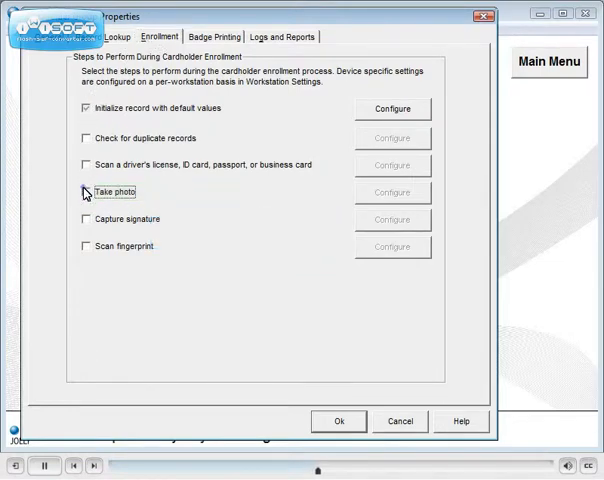
click(84, 192)
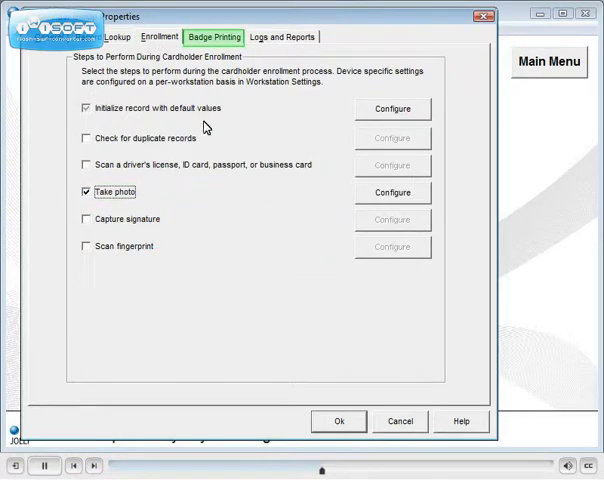
Set the third activity log field to Department and save the group properties.
click(218, 36)
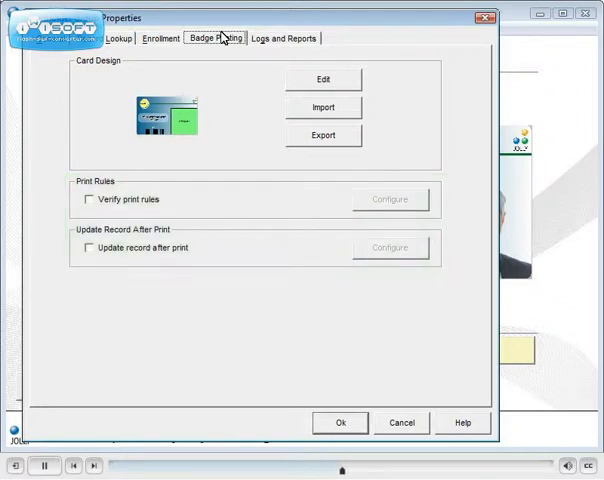
mouse_move(322, 80)
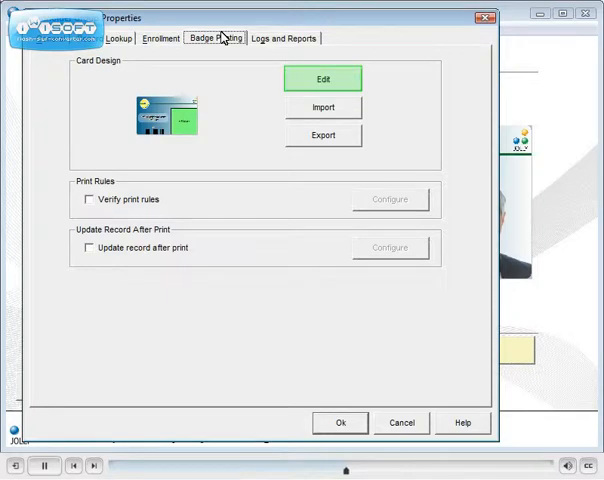
mouse_move(256, 38)
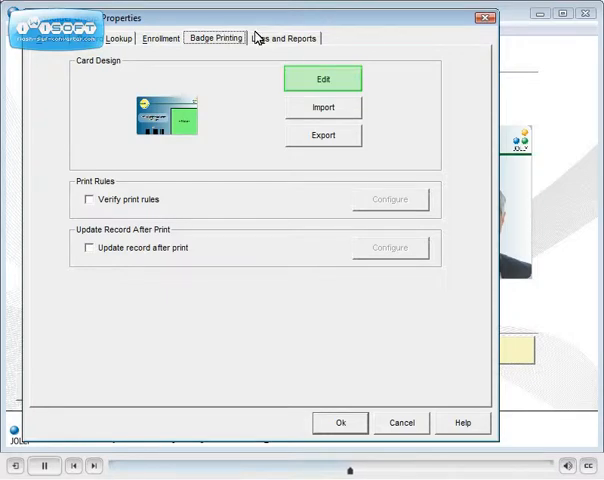
click(282, 36)
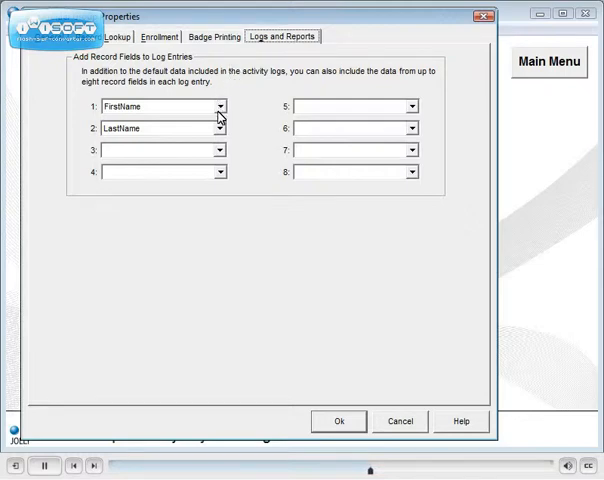
click(210, 148)
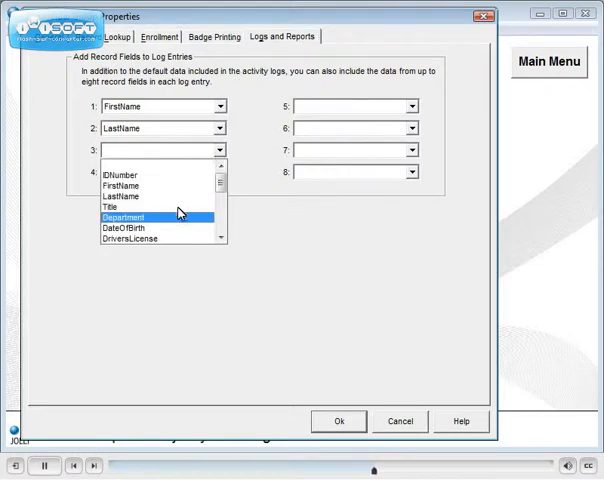
click(124, 216)
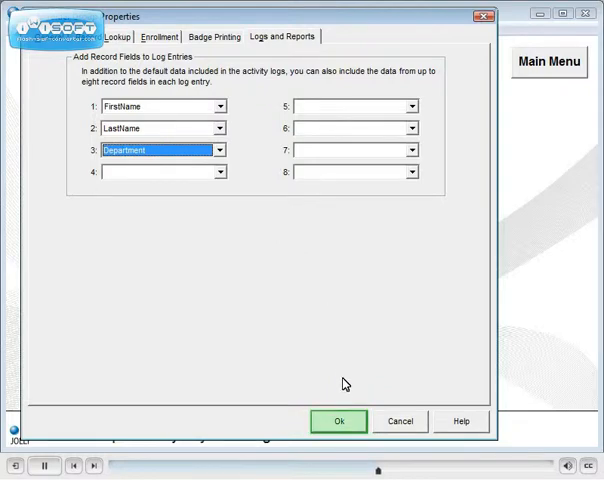
click(338, 420)
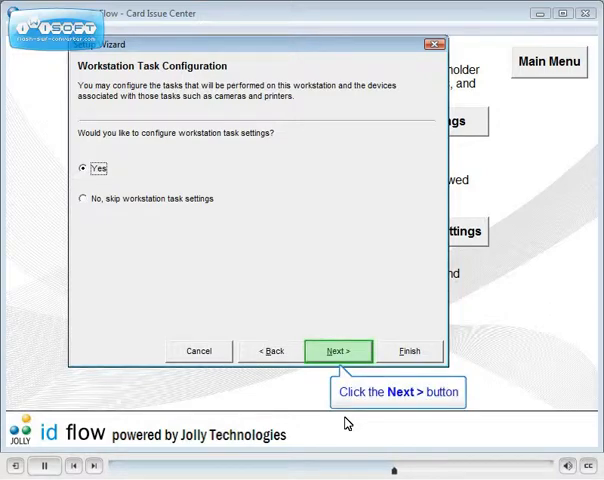
Continue to Workstation Task Settings and show its Enrollment options.
click(336, 350)
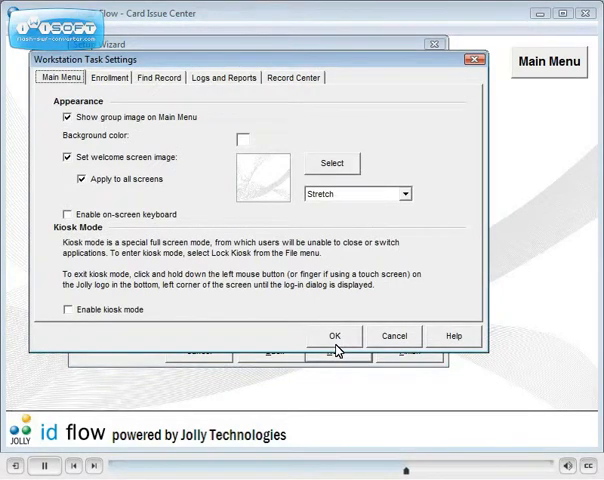
mouse_move(196, 306)
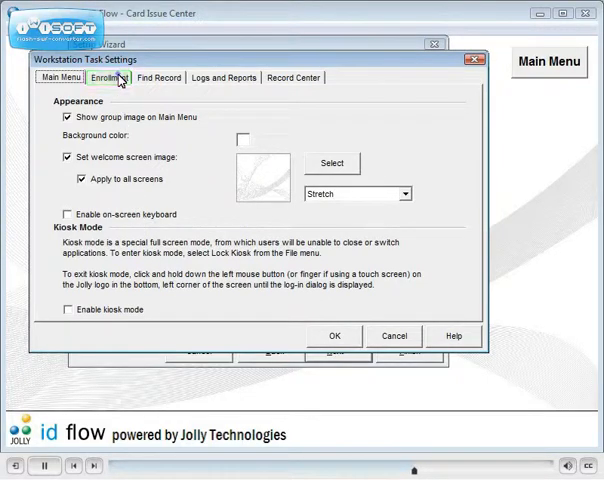
click(110, 80)
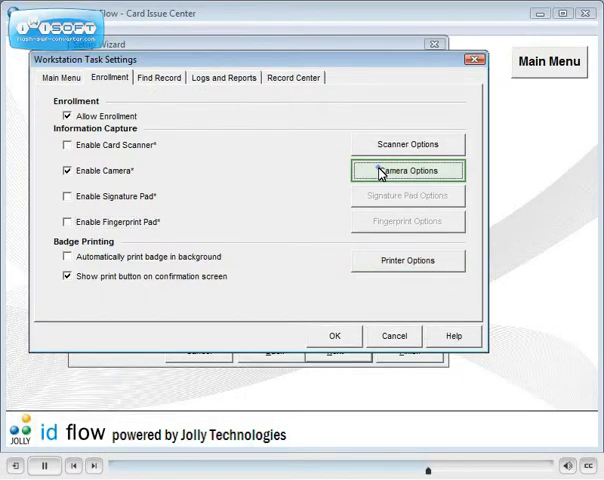
Set the workstation camera to Microsoft WDM Image Capture (Win32).
click(408, 170)
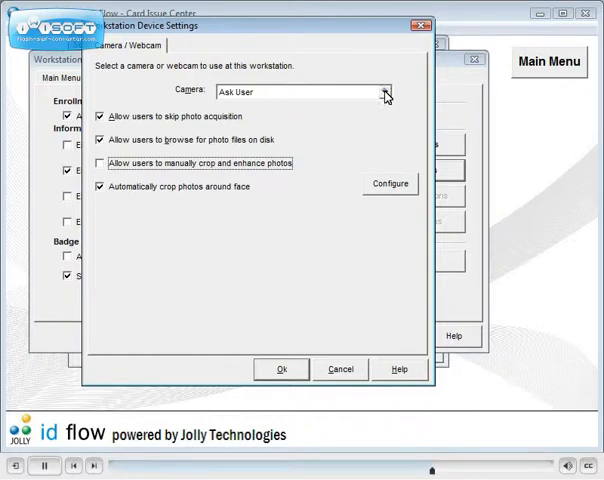
click(392, 92)
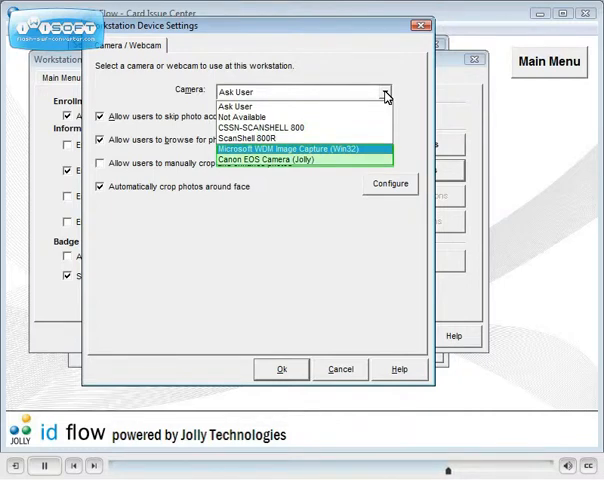
mouse_move(300, 148)
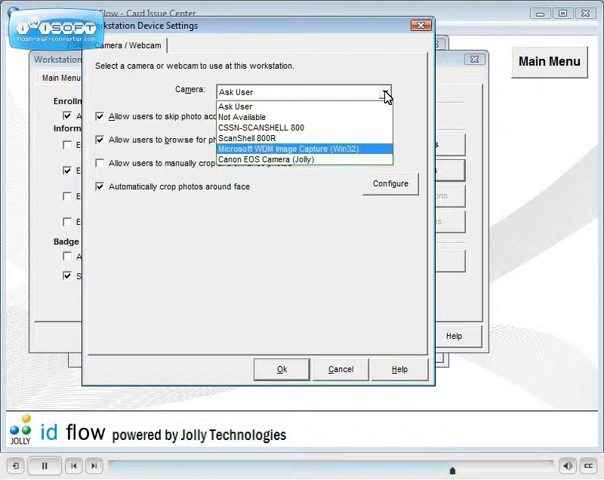
mouse_move(358, 150)
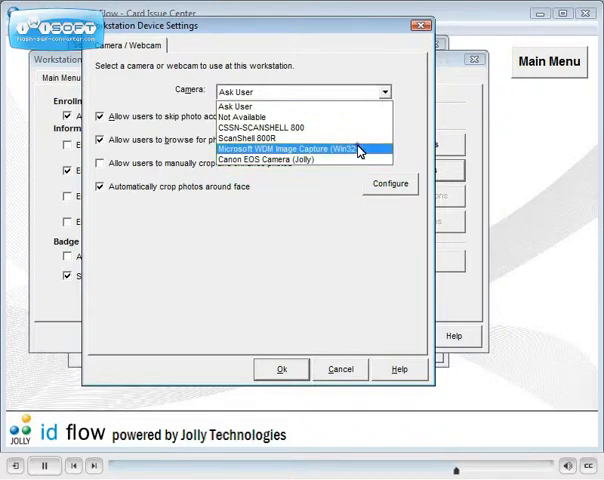
click(290, 148)
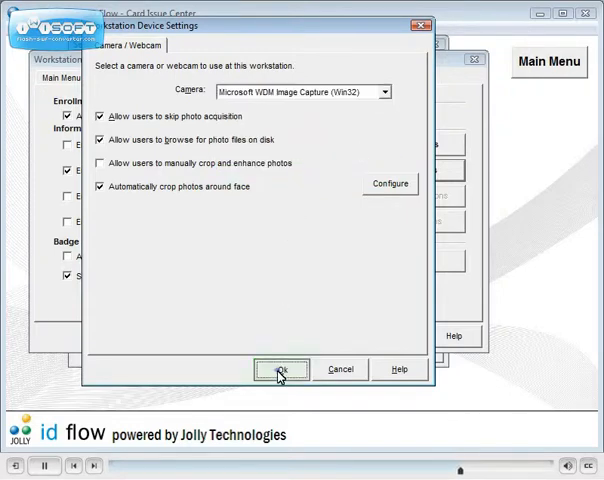
click(282, 368)
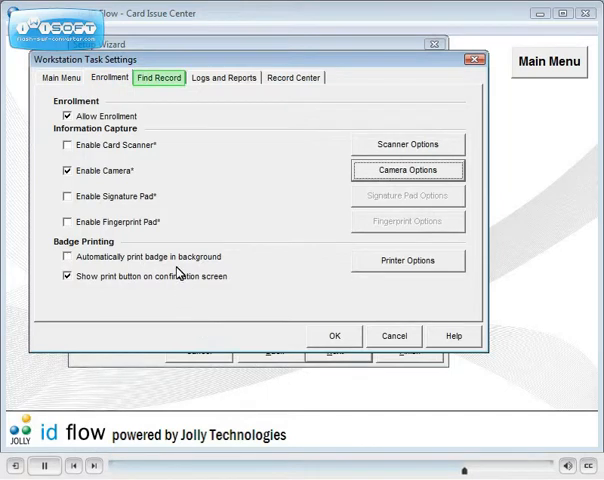
Review Find Record options, accept the task settings and finish the wizard.
click(162, 80)
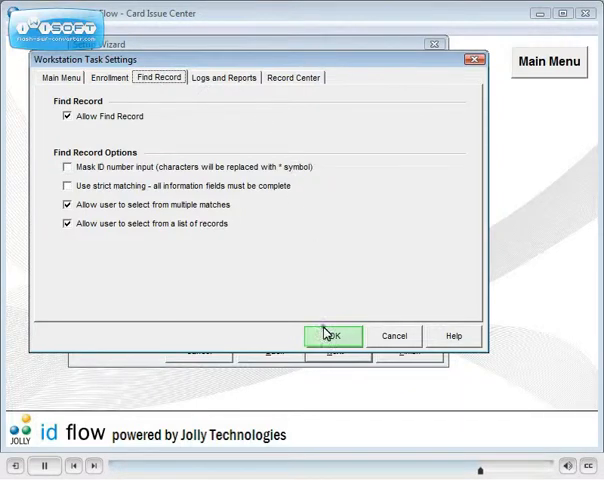
click(332, 336)
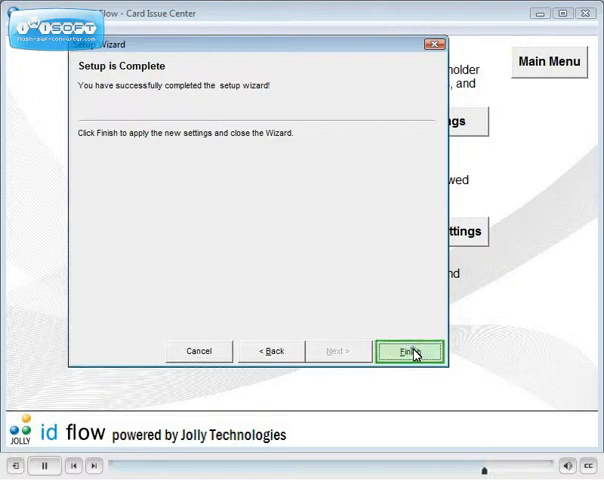
click(408, 352)
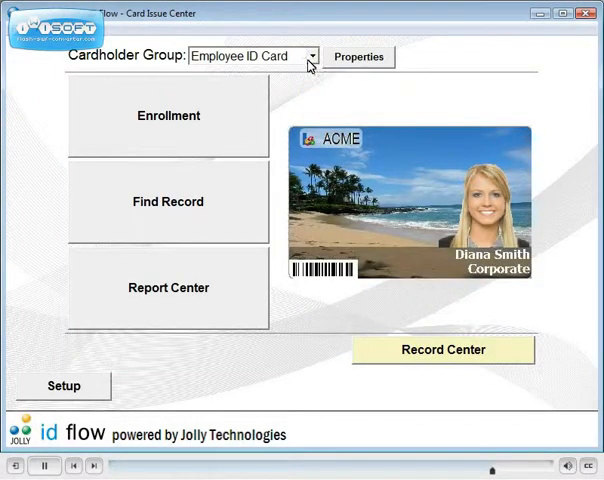
Select My Badge as the cardholder group on the main menu.
click(316, 56)
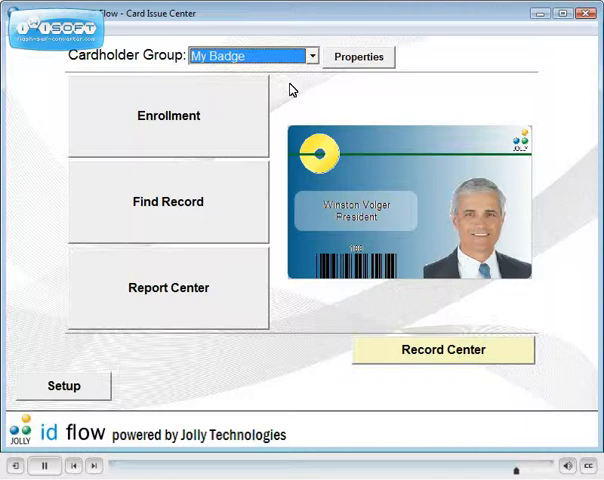
mouse_move(460, 350)
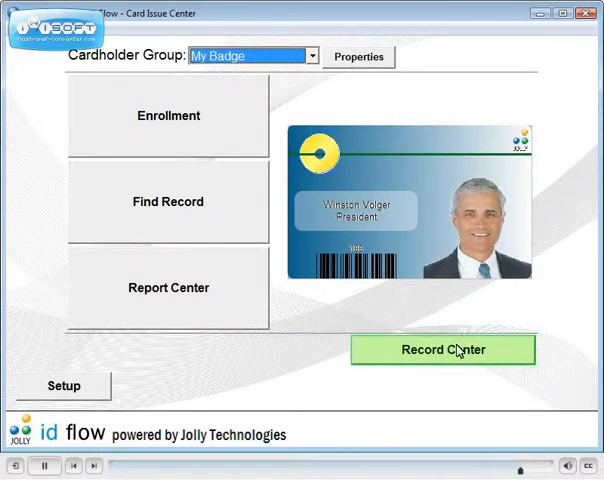